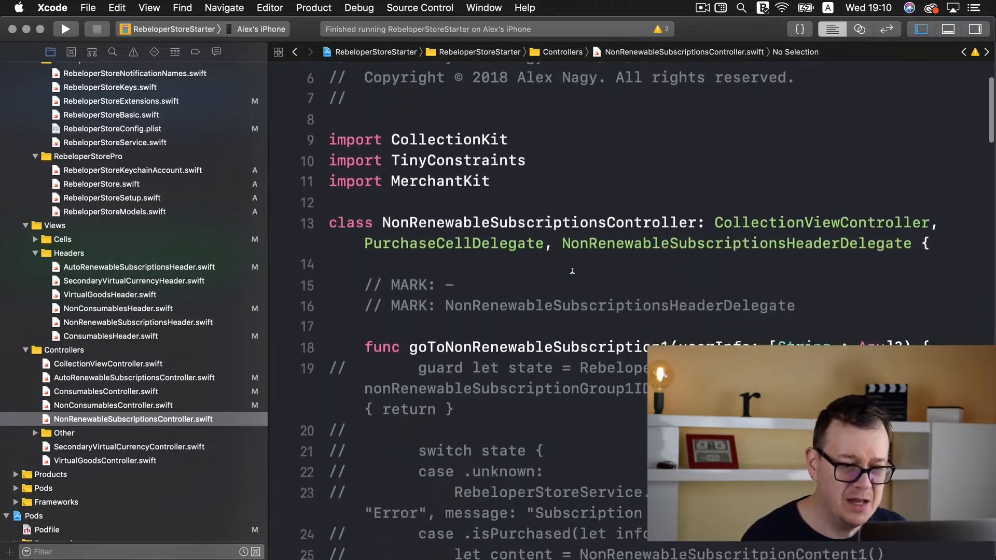
Uncomment the subscription-state guard (line 19) and the purchases data source line (line 49).
scroll(down, 3)
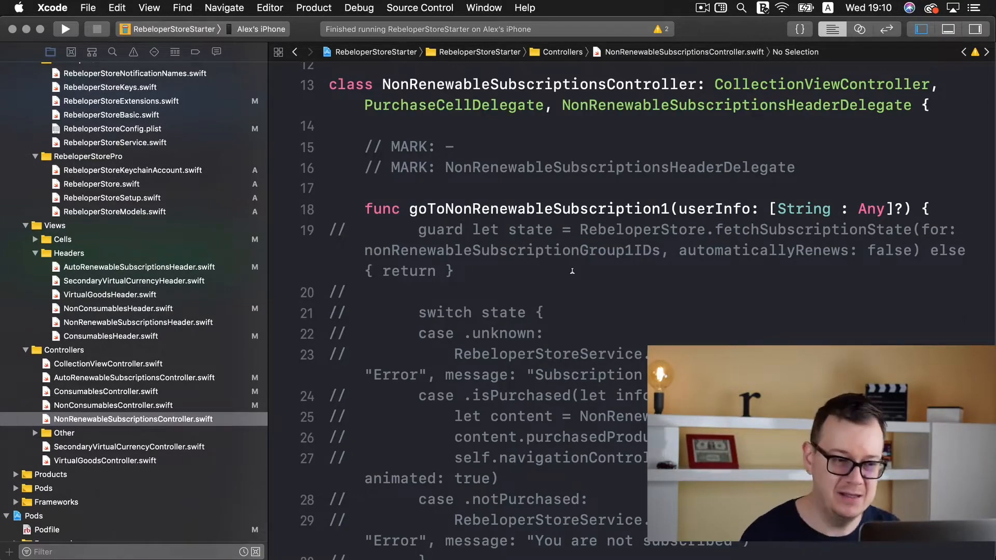
scroll(down, 3)
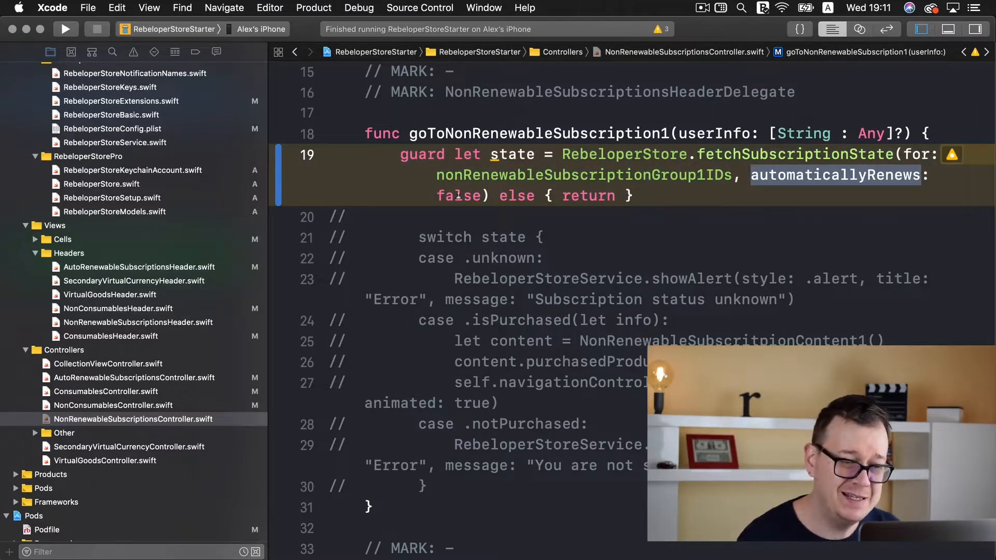
double_click(458, 196)
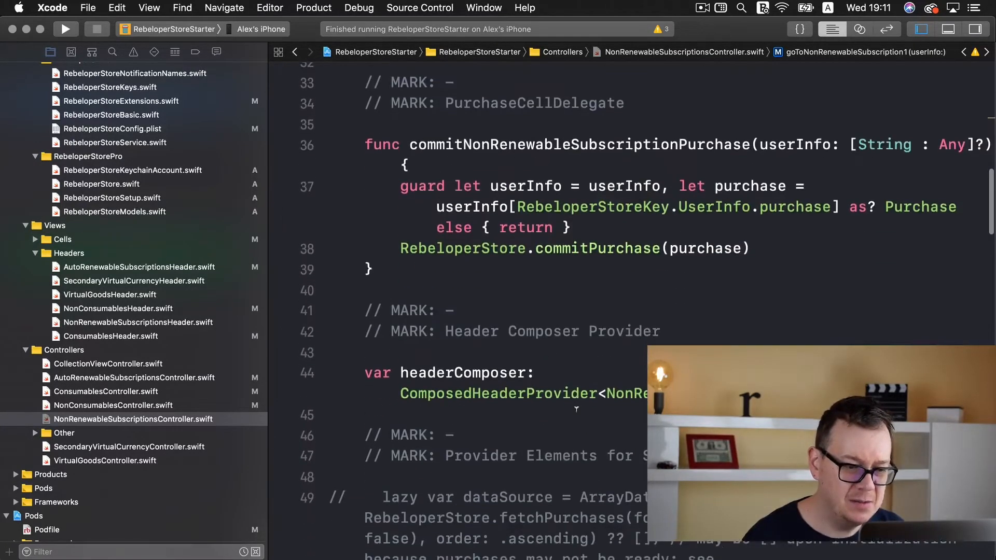
scroll(down, 3)
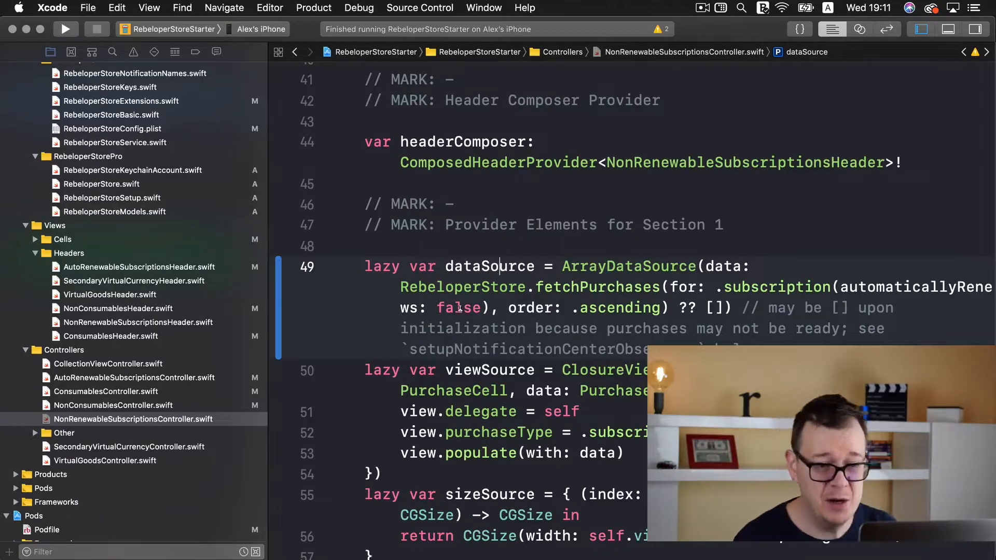
double_click(458, 308)
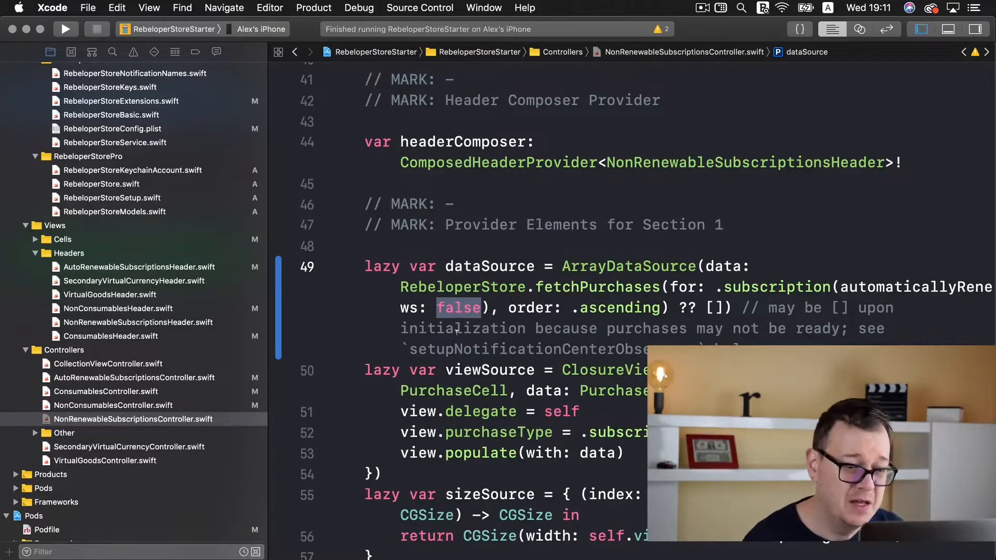
scroll(down, 3)
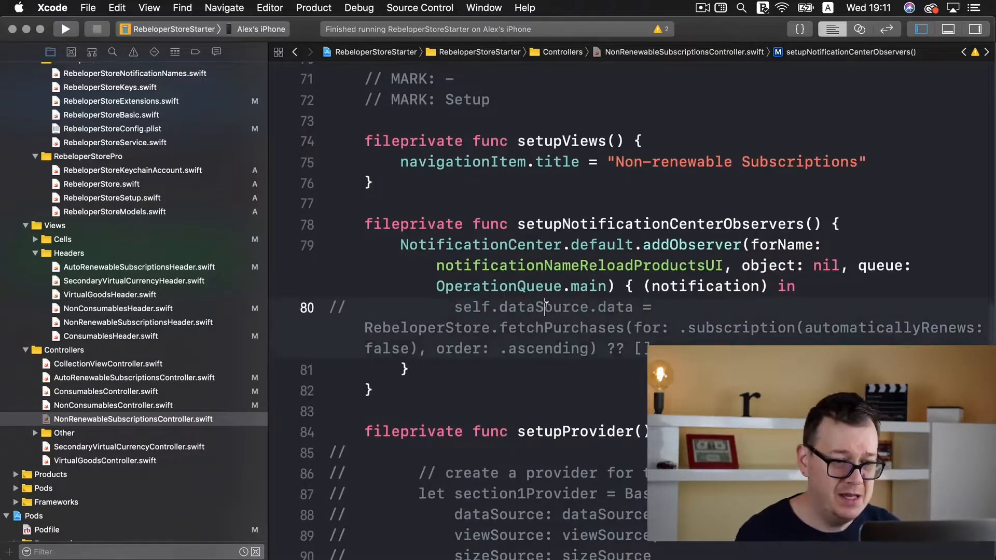
Uncomment the setupProvider() body and select the populate call flagged with an error.
scroll(down, 3)
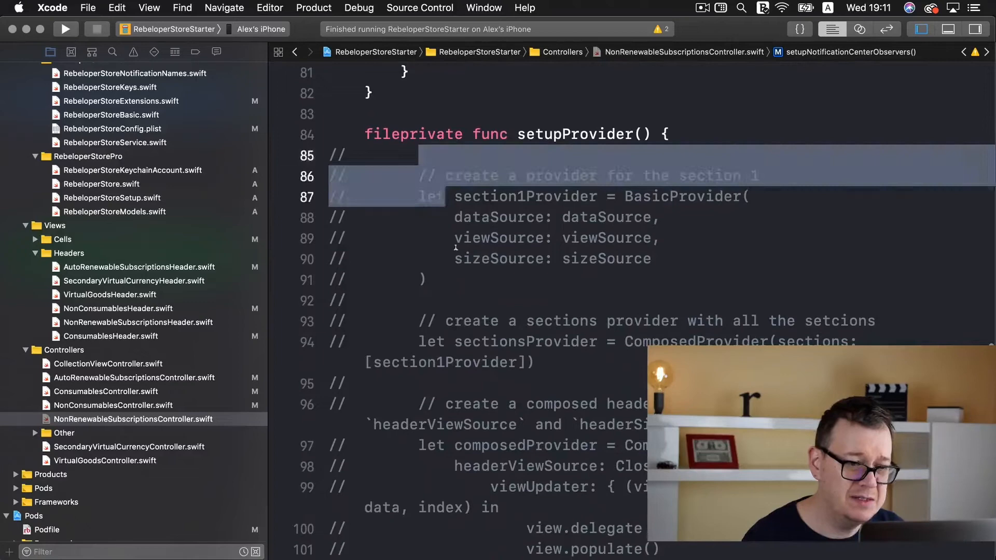
scroll(down, 3)
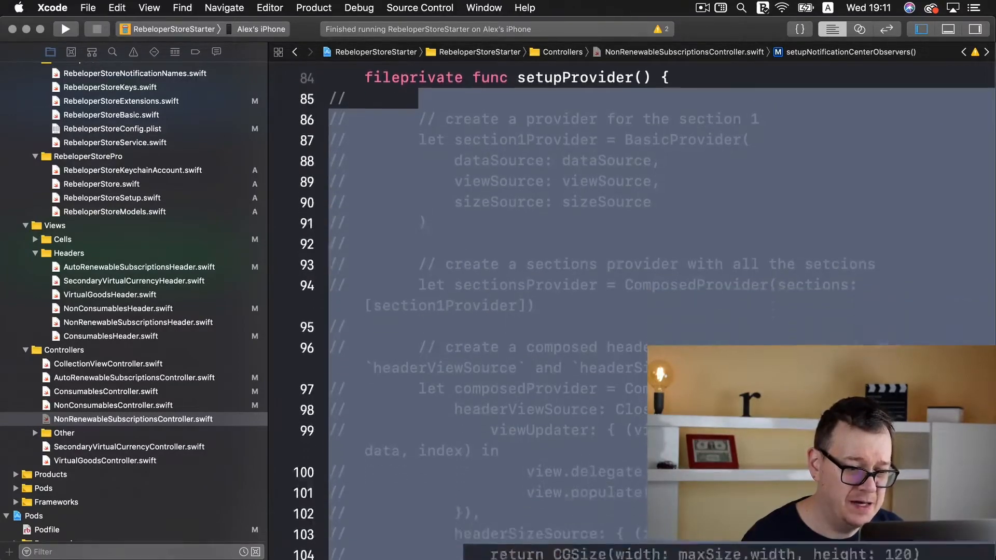
scroll(down, 3)
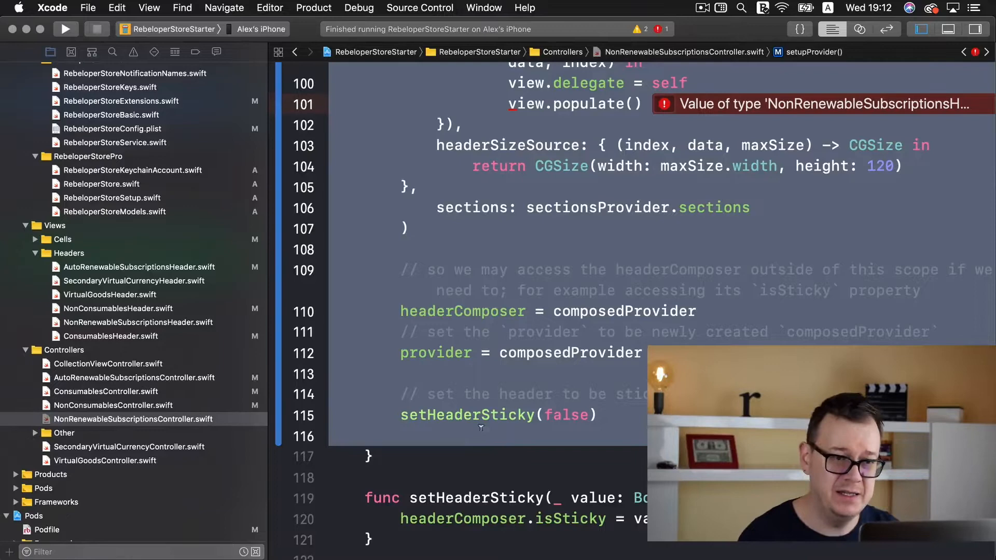
double_click(587, 103)
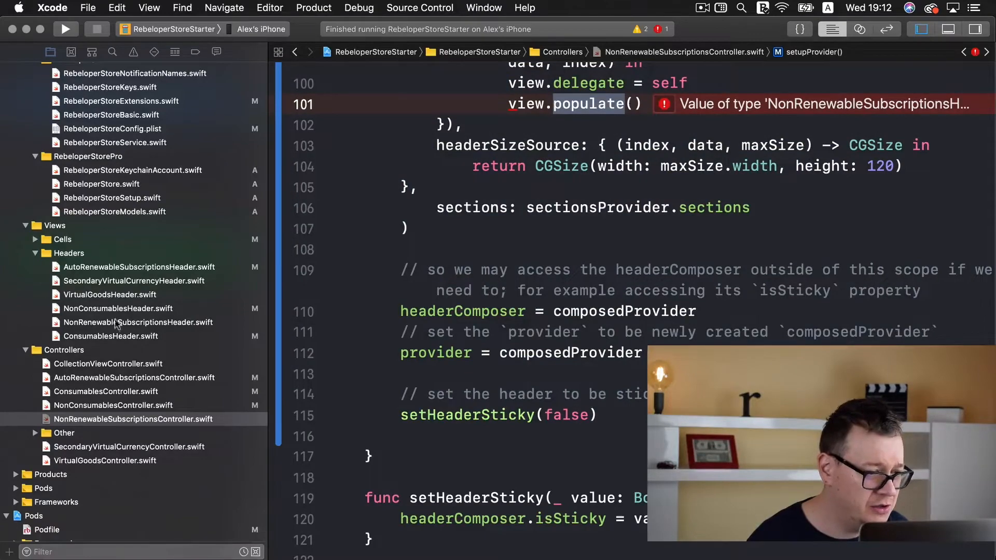
click(137, 322)
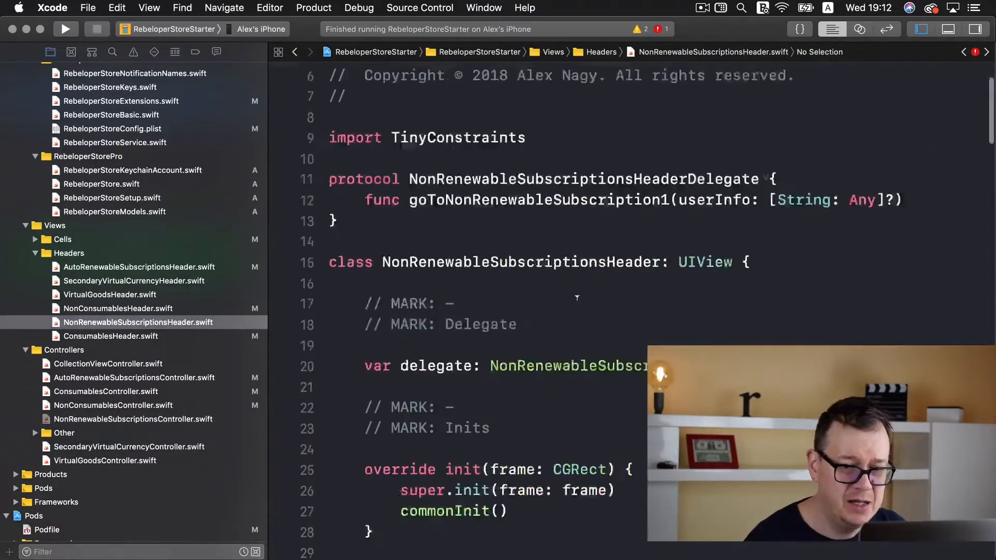
scroll(down, 3)
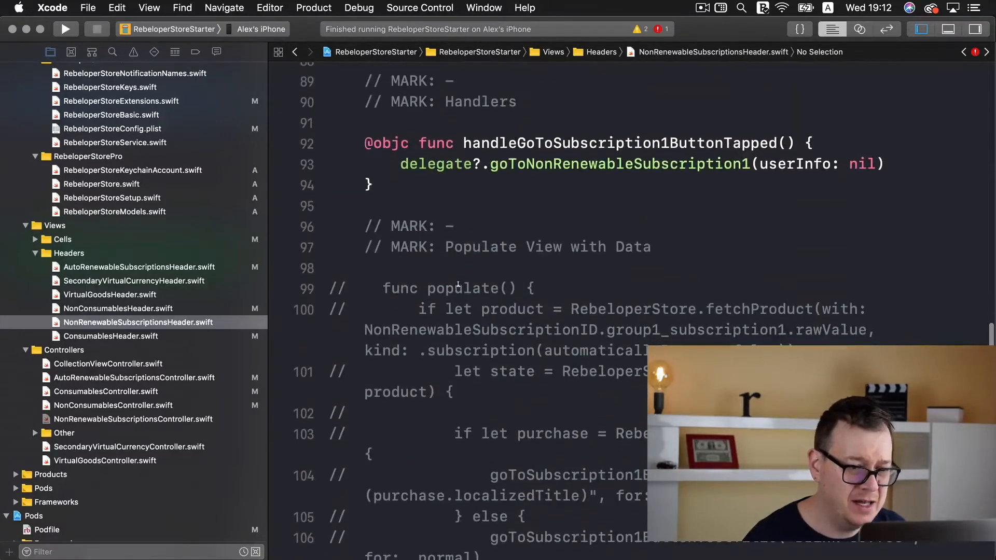
scroll(down, 3)
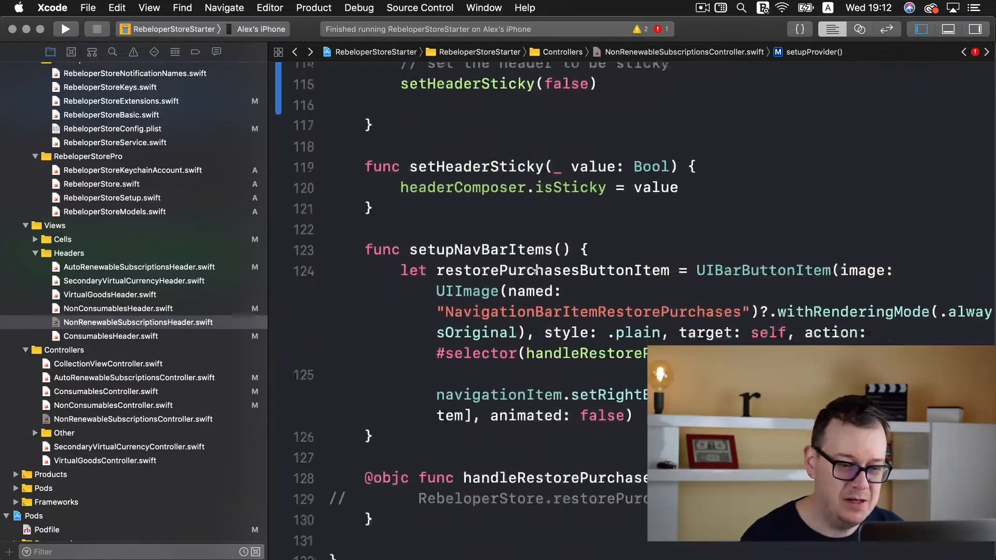
Uncomment the restore purchases call on line 129 in handleRestorePurchasesBarButtonItemTapped.
scroll(down, 3)
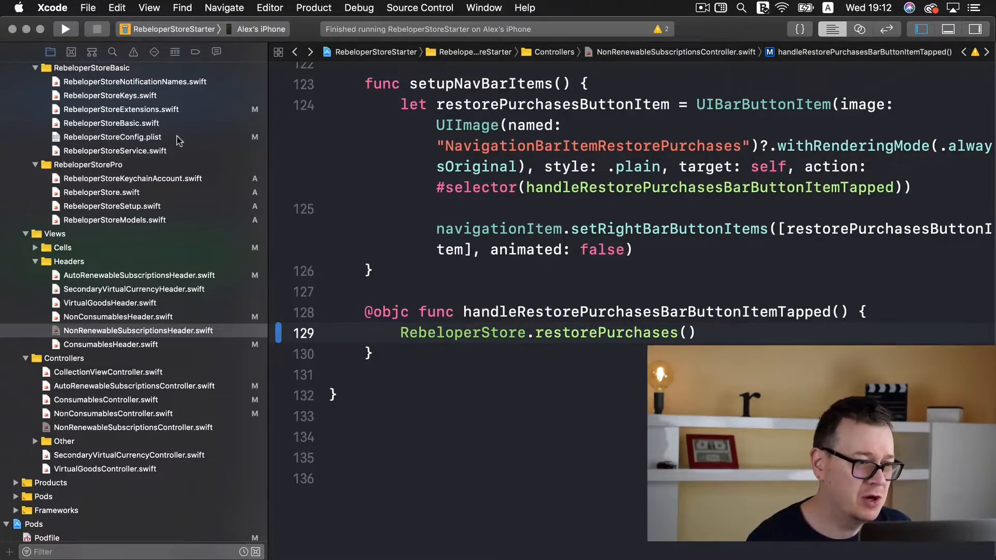
In RebeloperStoreConfig.plist, copy 'StarterTutorial' from Item 5's identifier into Item 4's identifier.
click(112, 136)
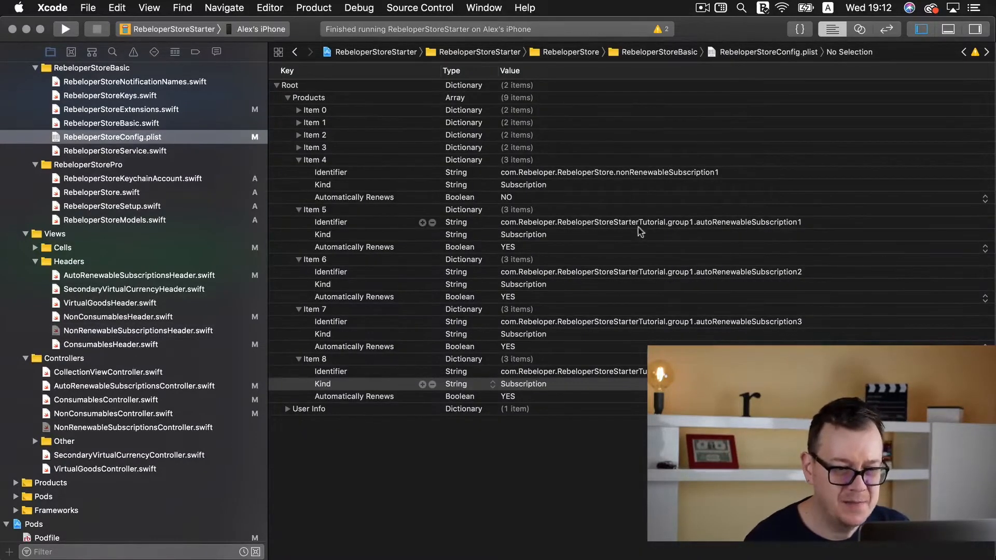
click(648, 221)
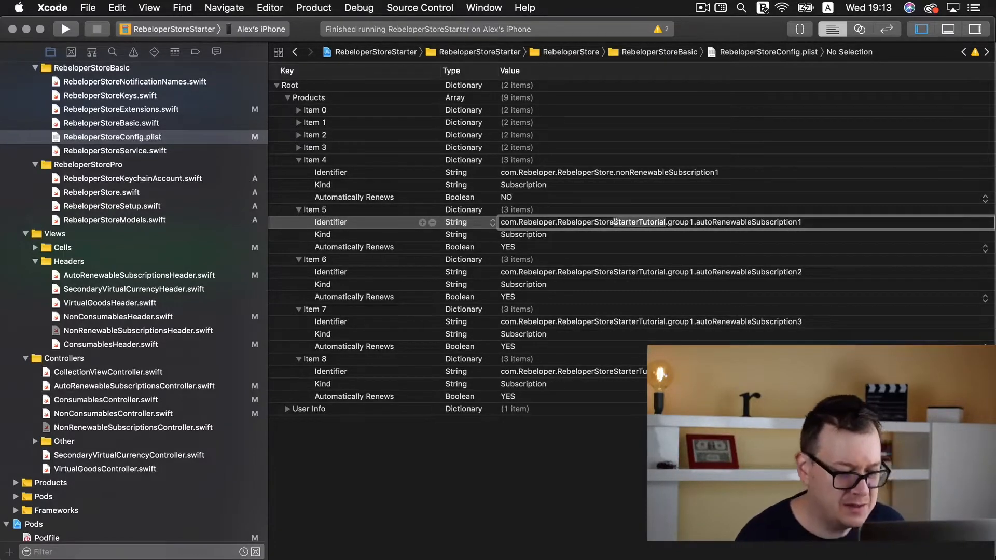
click(608, 172)
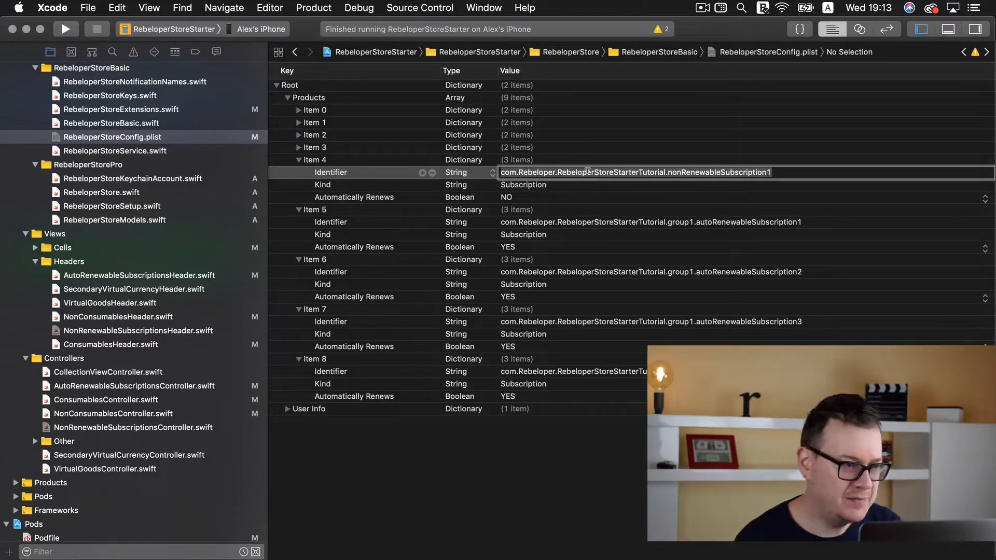
Find and select the NonRenewableSubscriptionID string in RebeloperStoreSetup.swift.
click(112, 205)
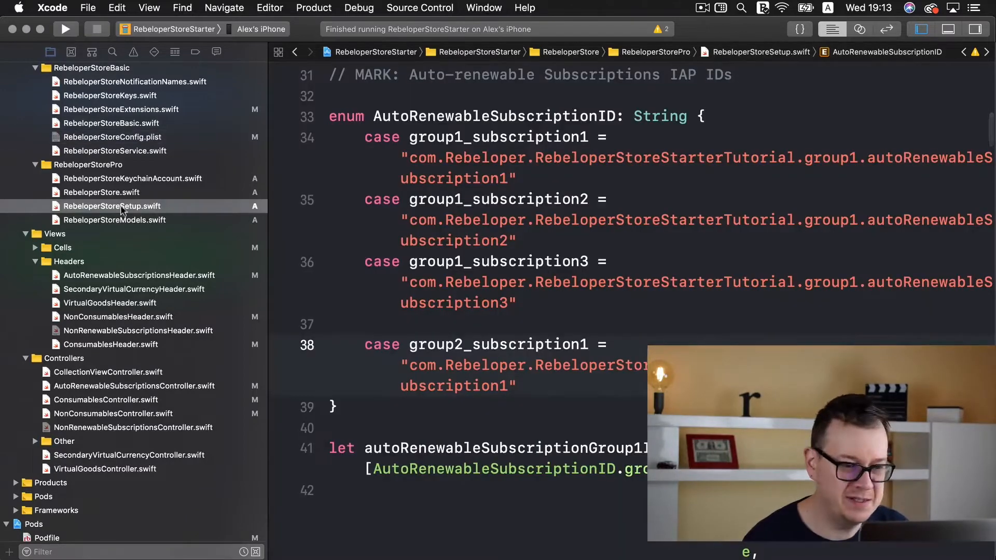
scroll(down, 3)
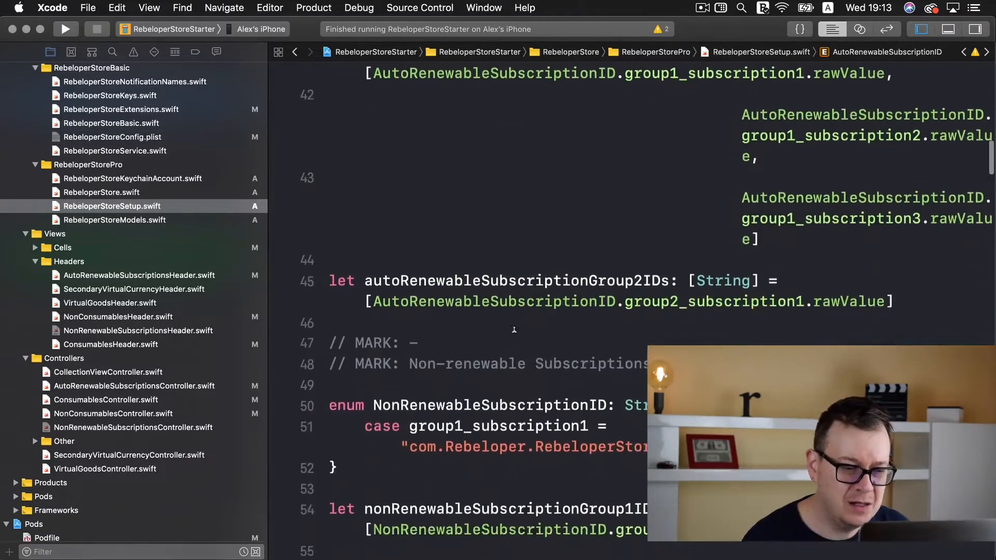
scroll(down, 3)
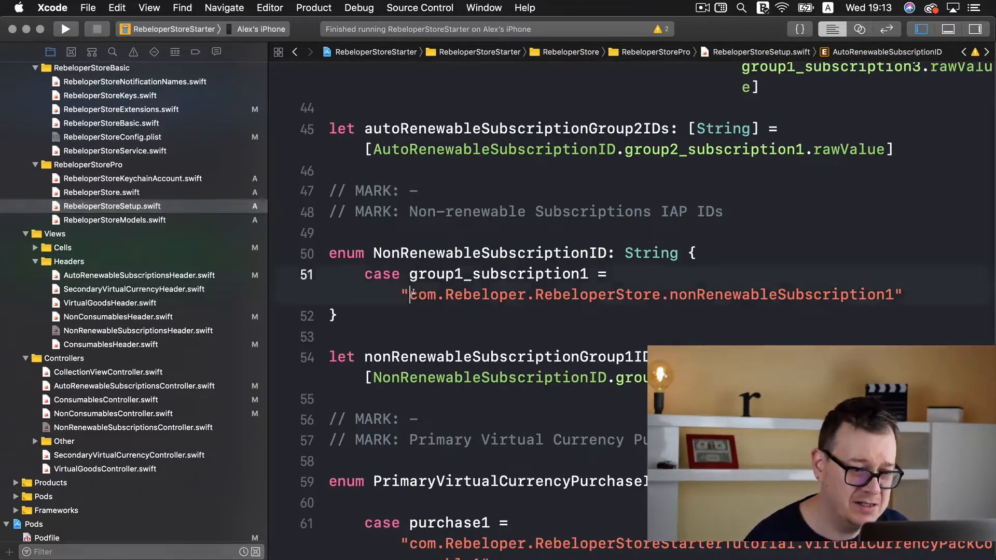
double_click(635, 294)
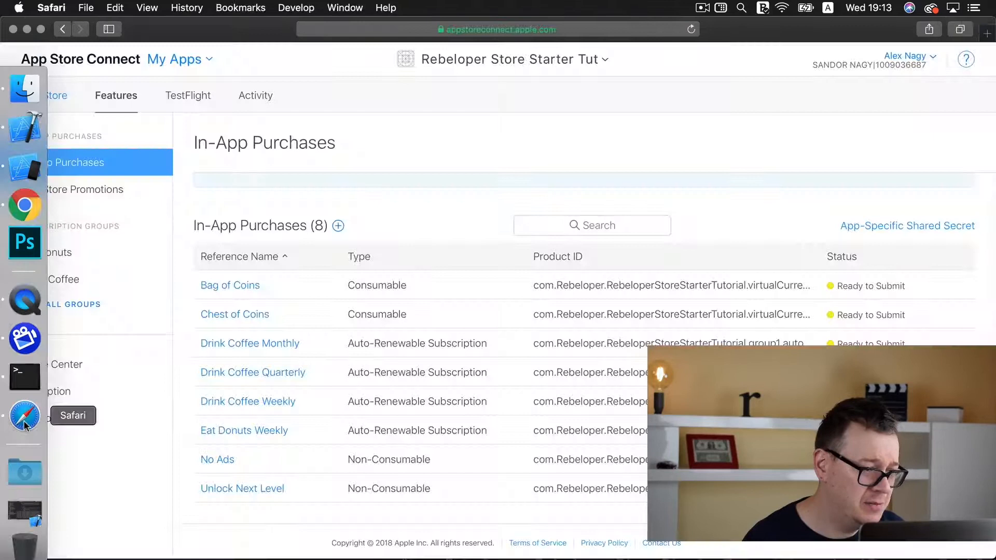
mouse_move(181, 313)
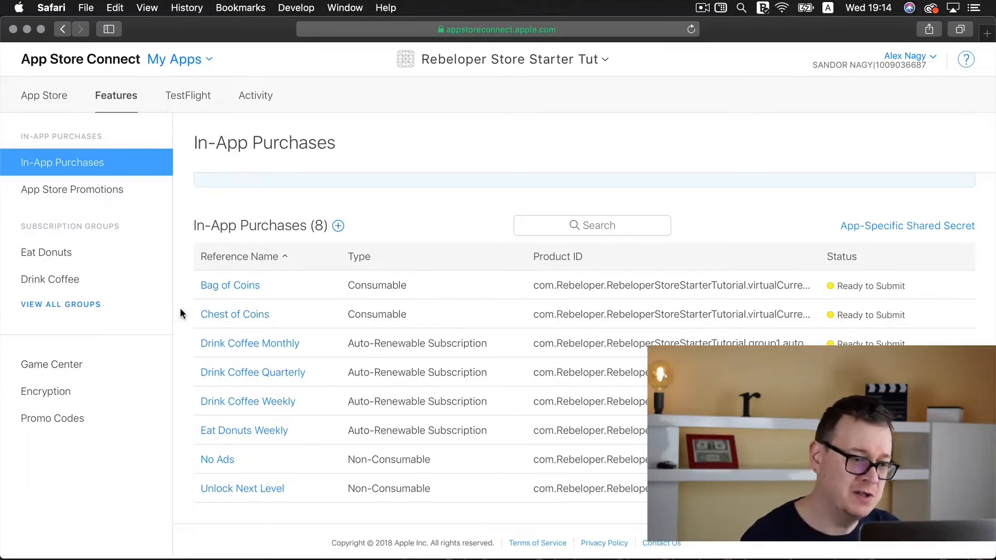
Start a new in-app purchase with the + next to In-App Purchases.
click(338, 226)
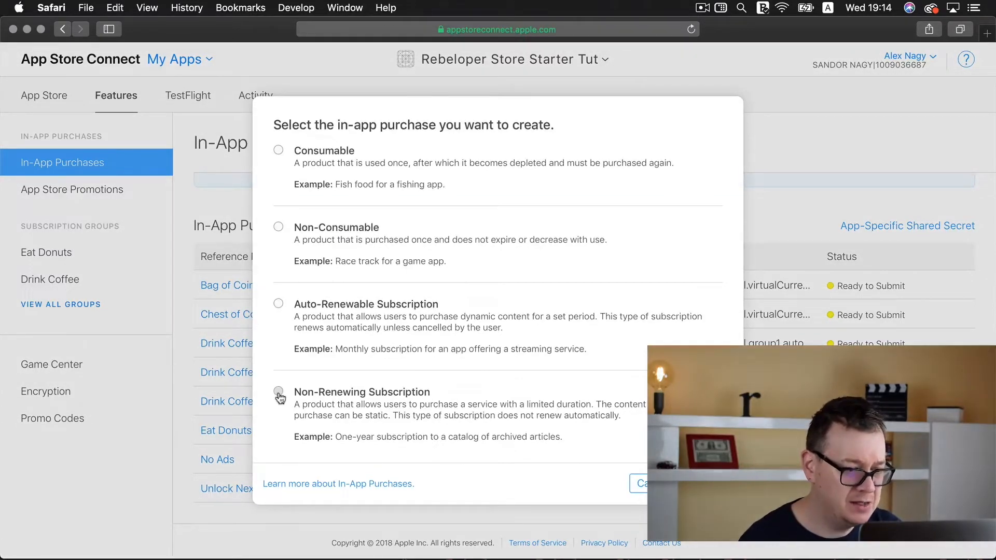
Choose Non-Renewing Subscription, reference name 'Drink Coffee Weekly', product ID com.Rebeloper.RebeloperStoreStarterTutorial.nonRenewableSubscription1.
click(278, 391)
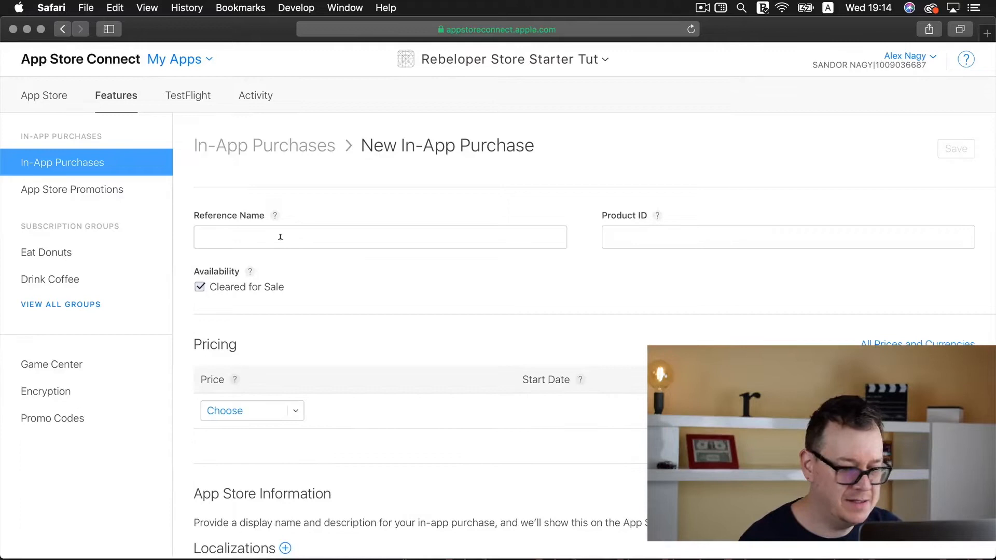
click(380, 237)
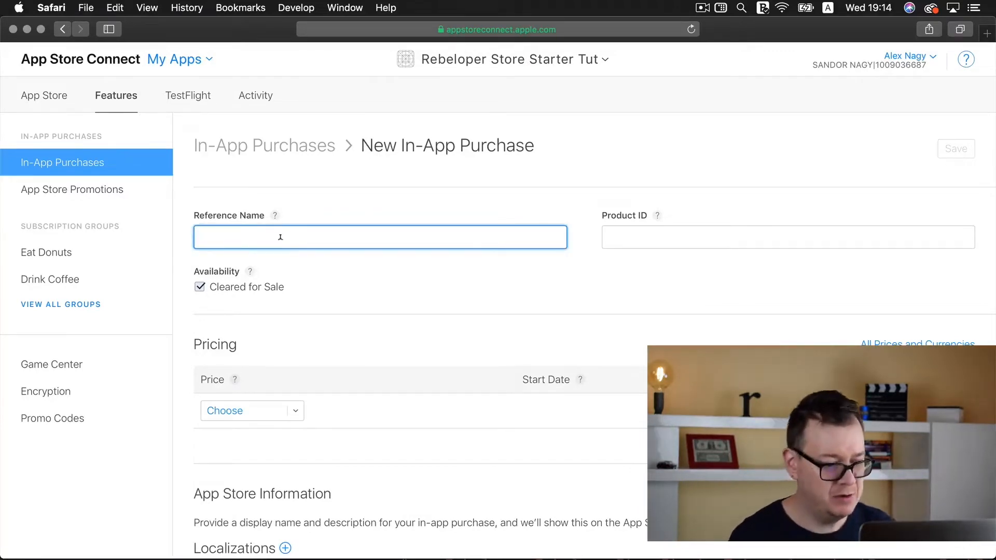
text(Drink Coffee Weekly)
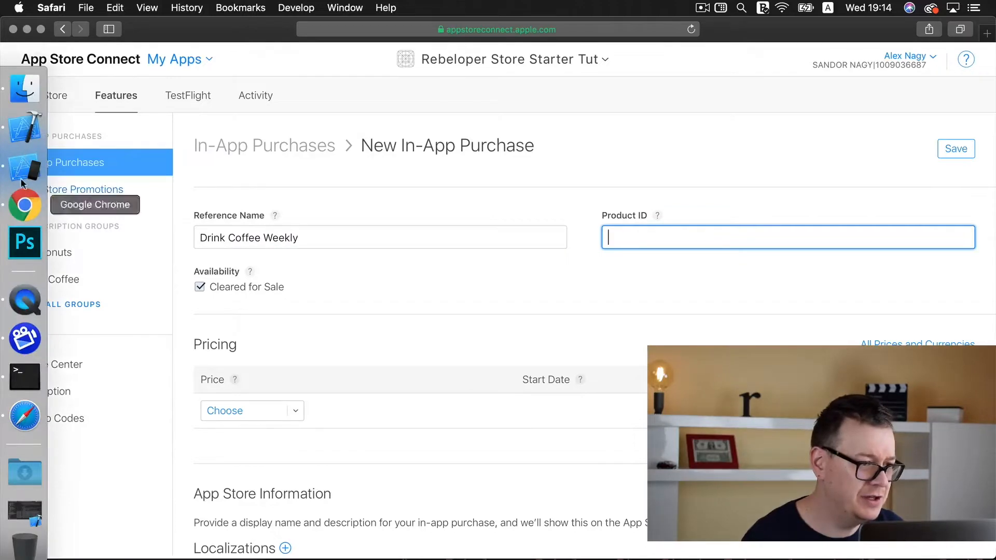
click(24, 127)
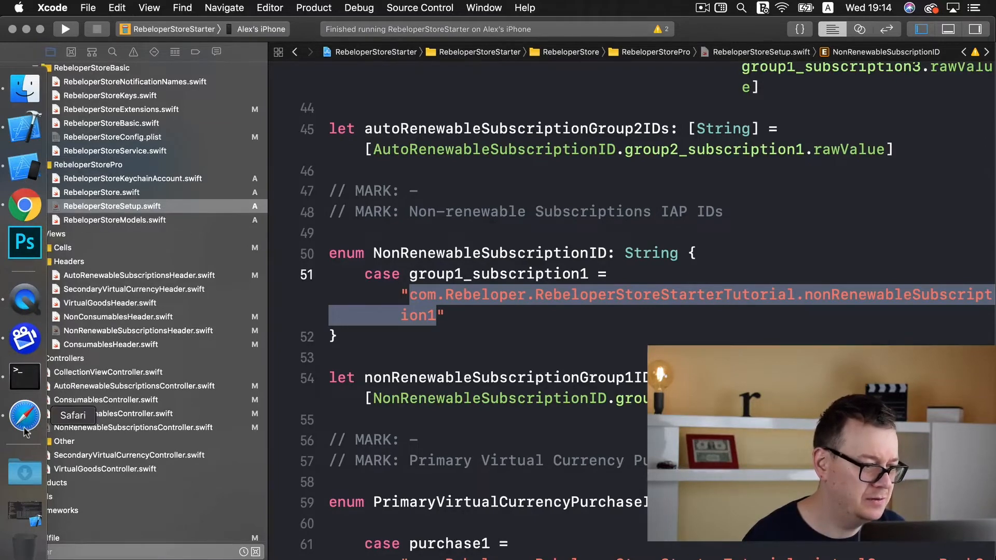
click(26, 416)
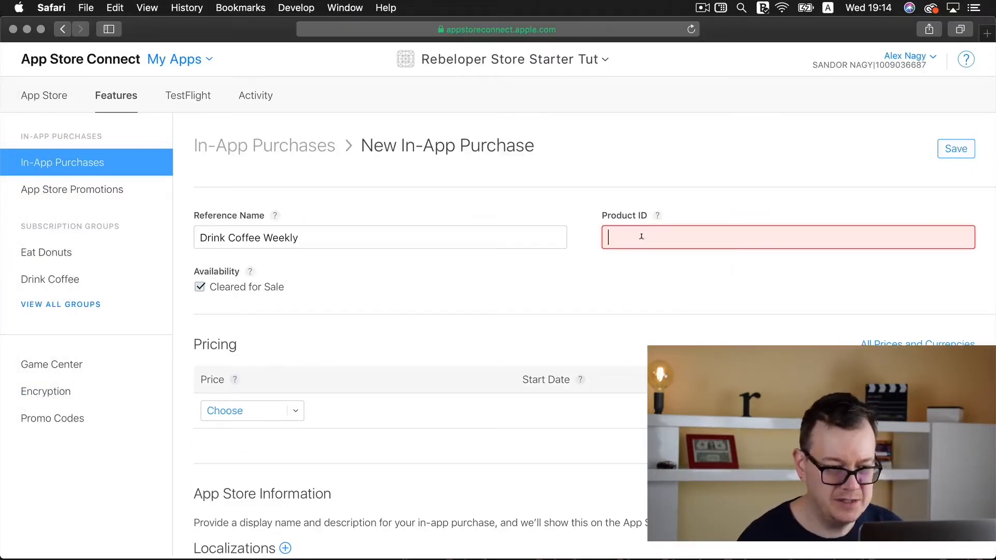
text(com.Rebeloper.RebeloperStoreStarterTutorial.nonRenewableSubscription1)
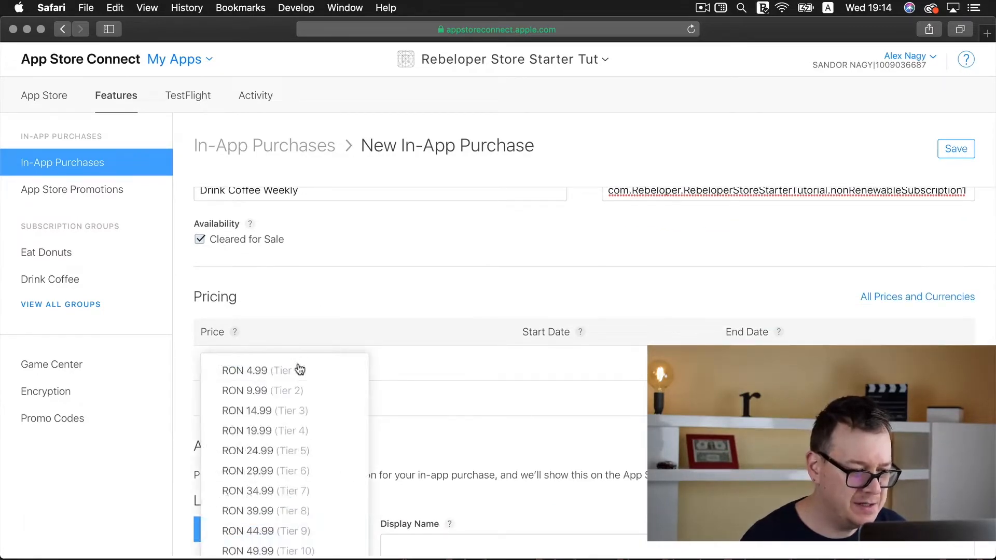
mouse_move(284, 370)
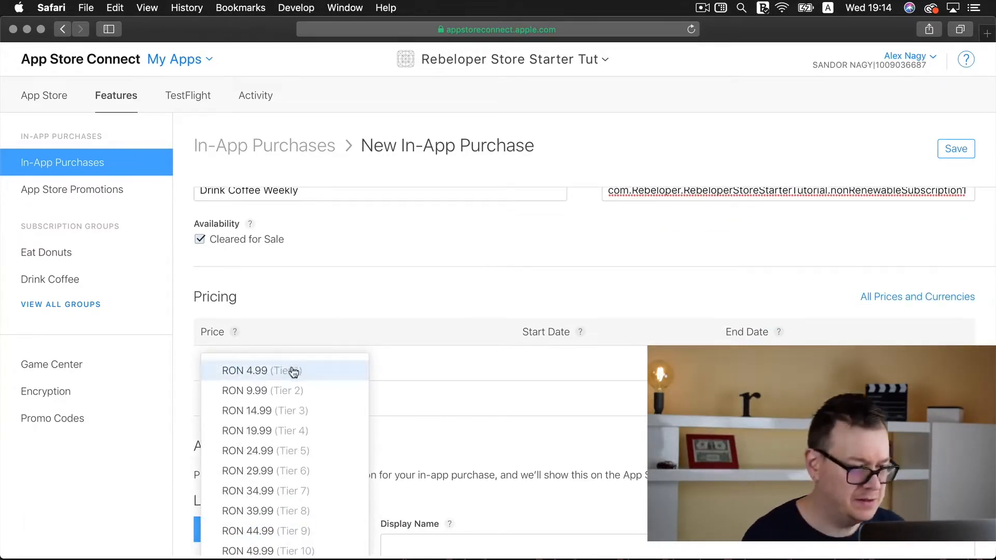
Set price RON 4.99 (Tier 1), display name 'Drink Coffee', description 'All you can drink!'.
click(260, 370)
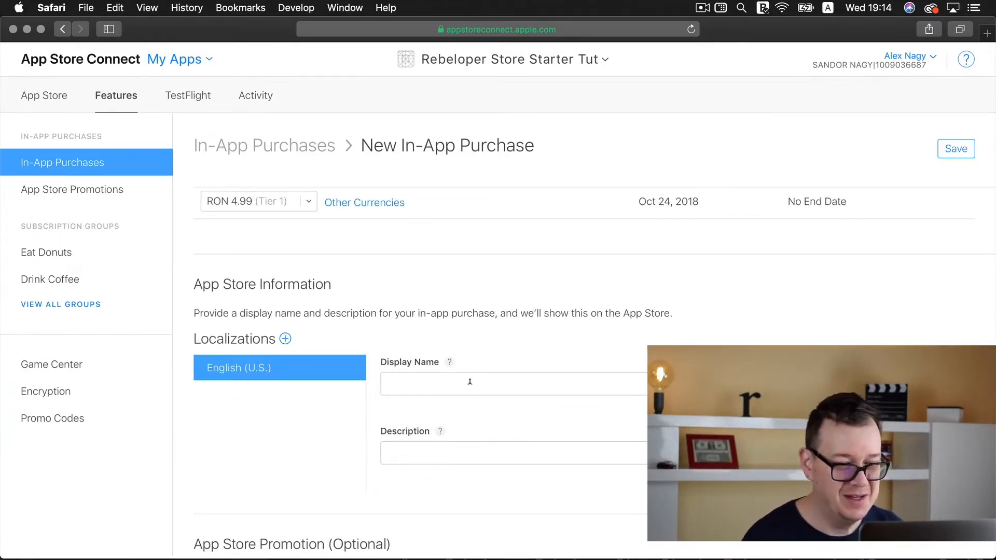
click(470, 383)
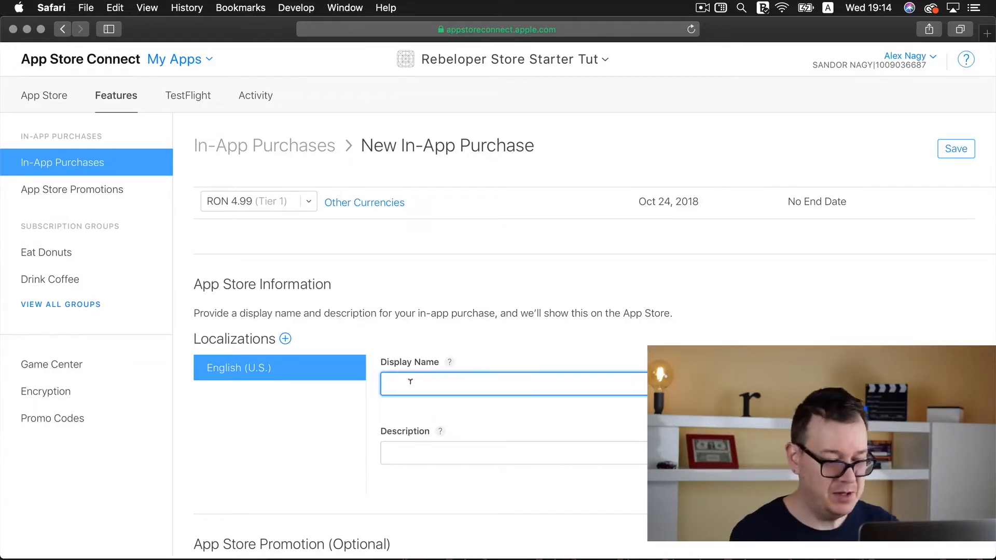
text(Drink Coffee)
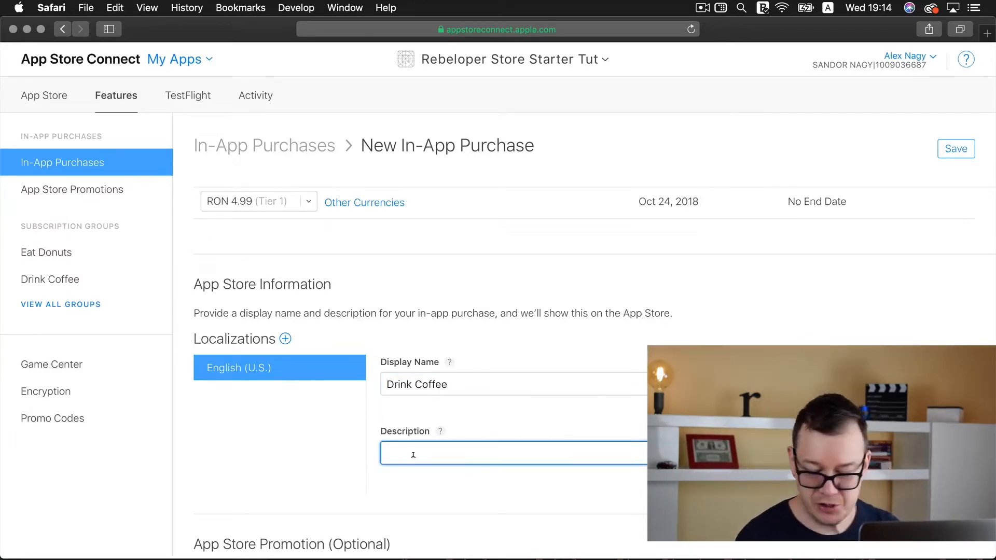
text(All you can drink!)
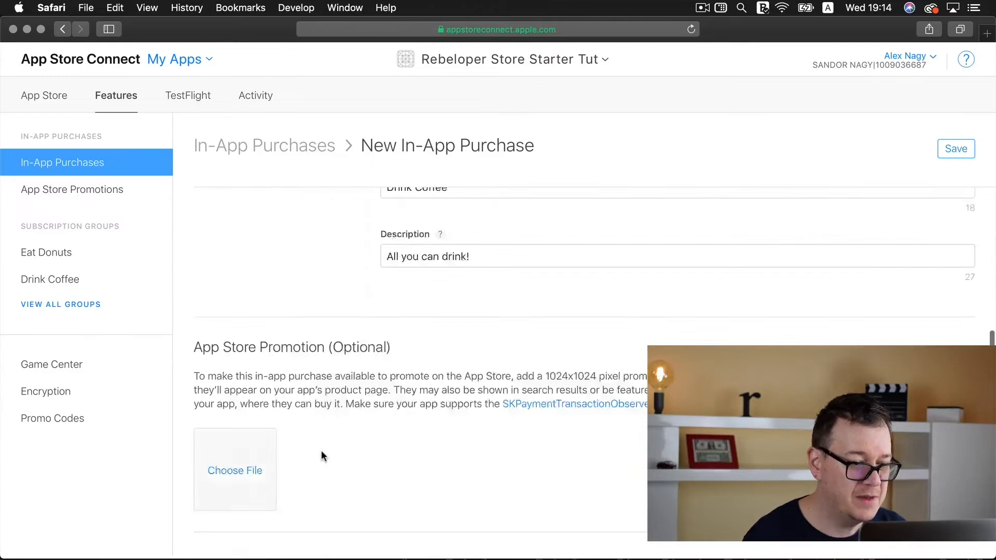
Upload IAPTemplateScreen.png as the review screenshot and attempt to save the purchase.
click(234, 470)
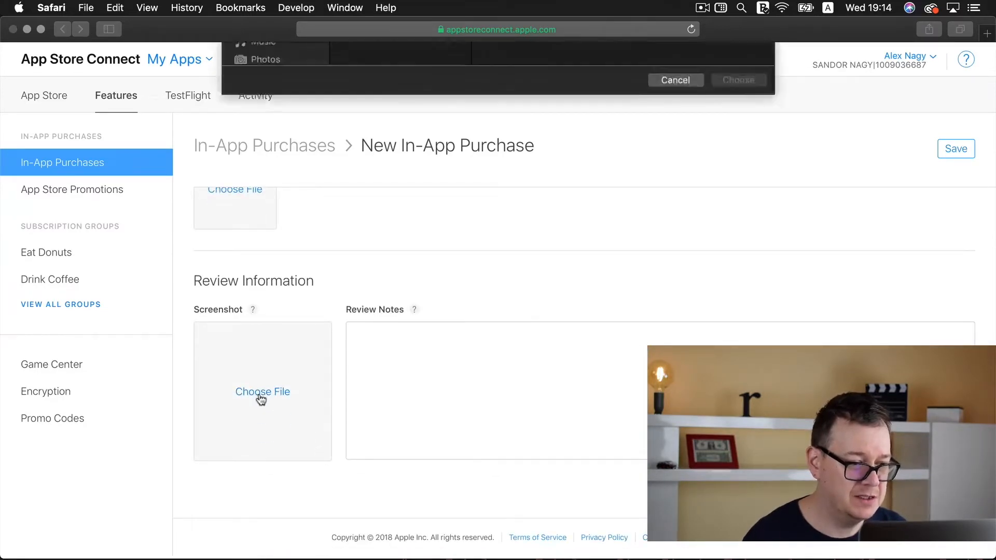
click(397, 91)
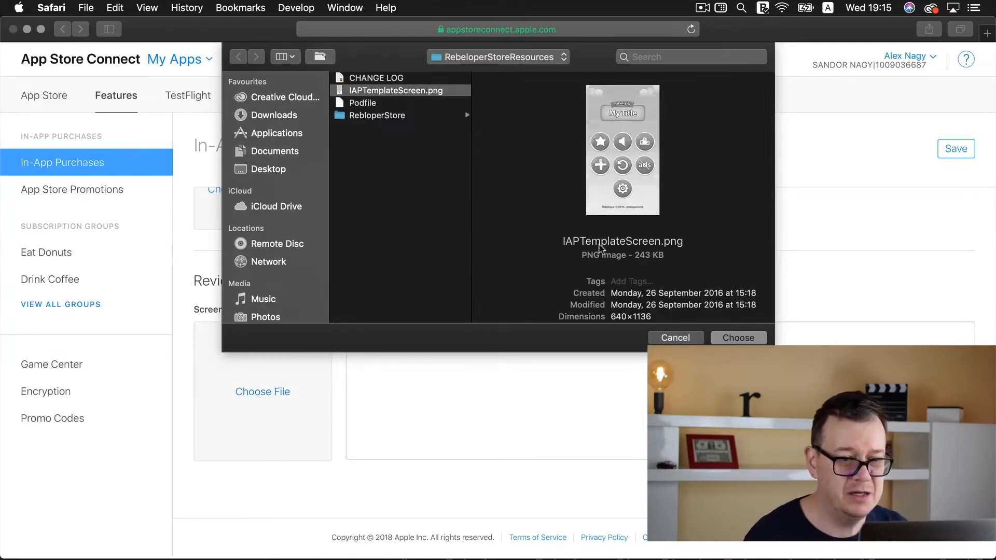
click(738, 337)
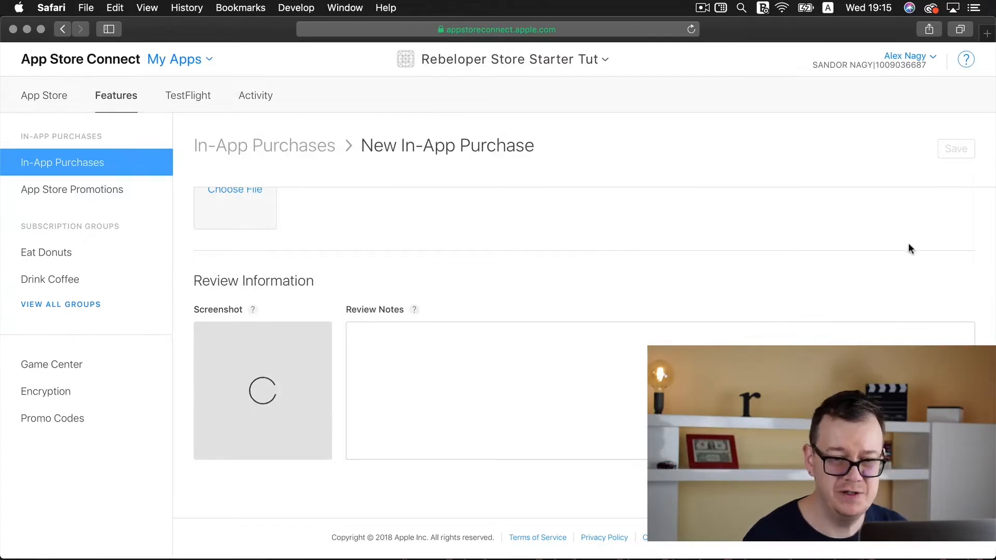
mouse_move(882, 286)
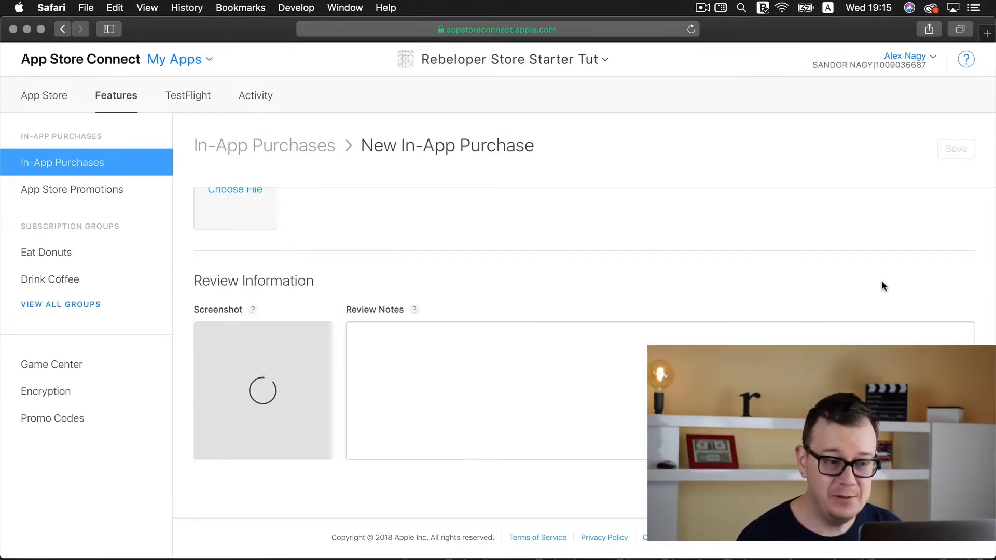
click(956, 148)
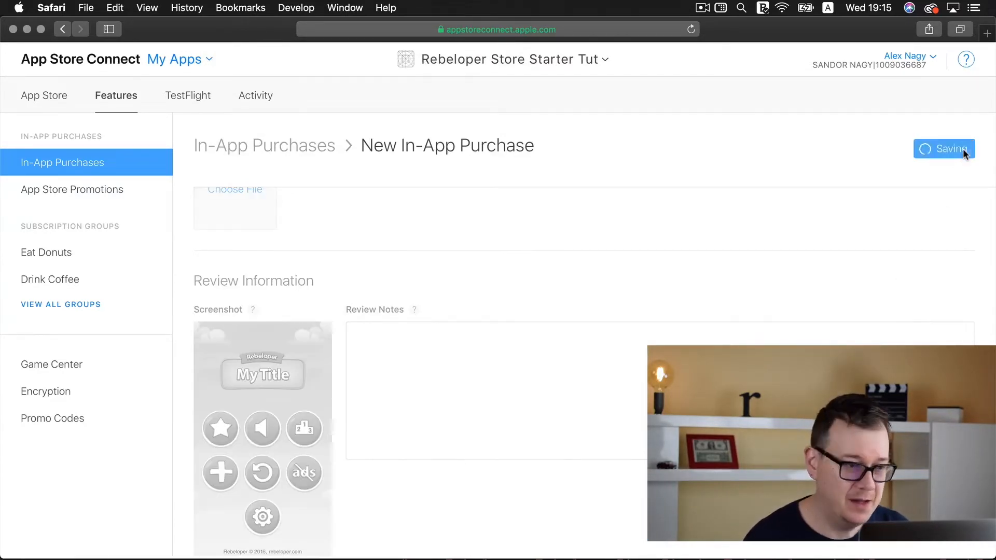
click(944, 149)
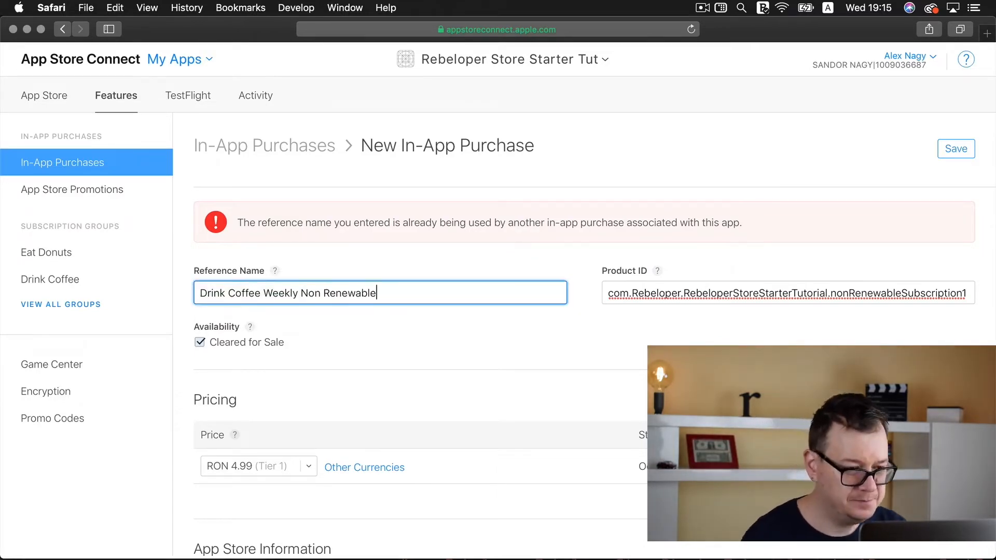
Re-save the renamed Drink Coffee Weekly Non Renewable purchase until it shows Ready to Submit.
click(955, 149)
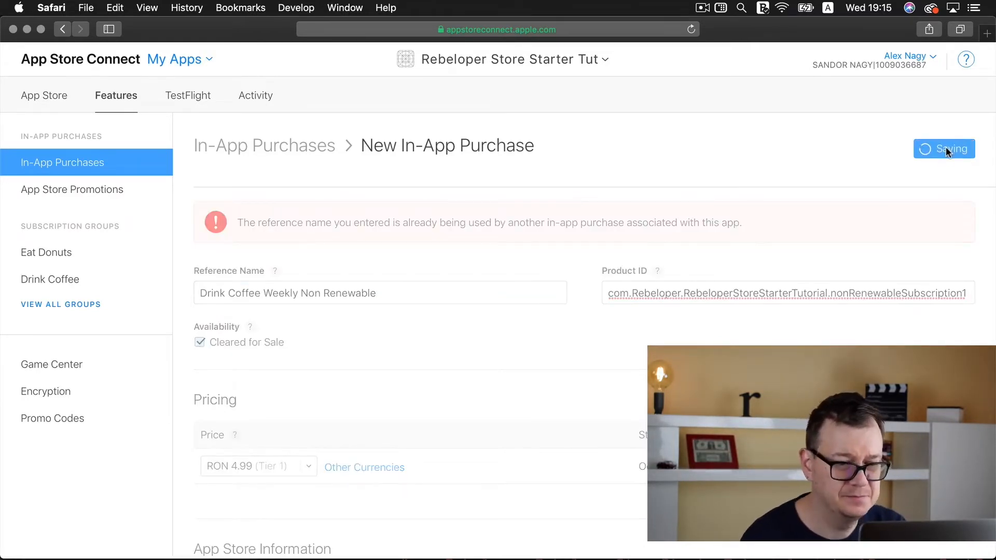
click(943, 149)
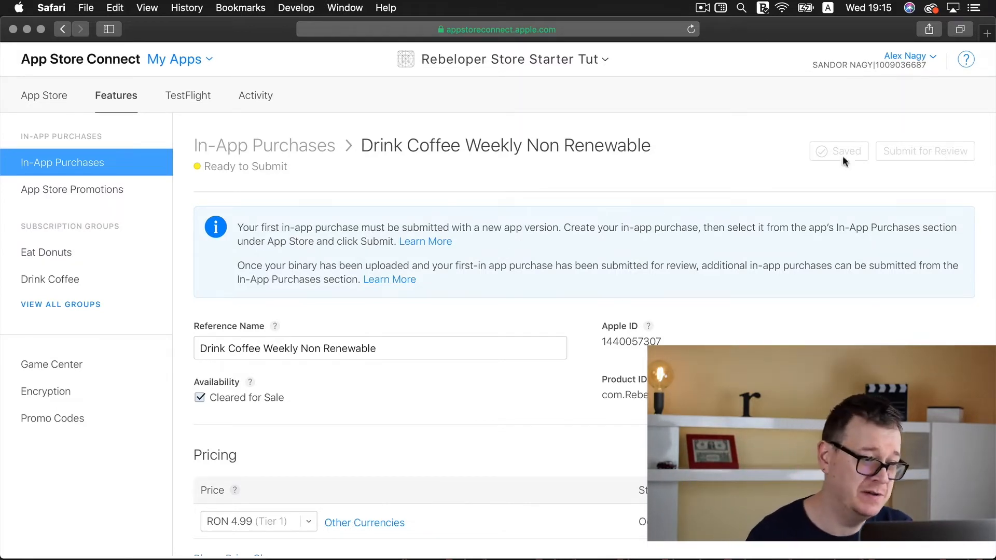
click(62, 162)
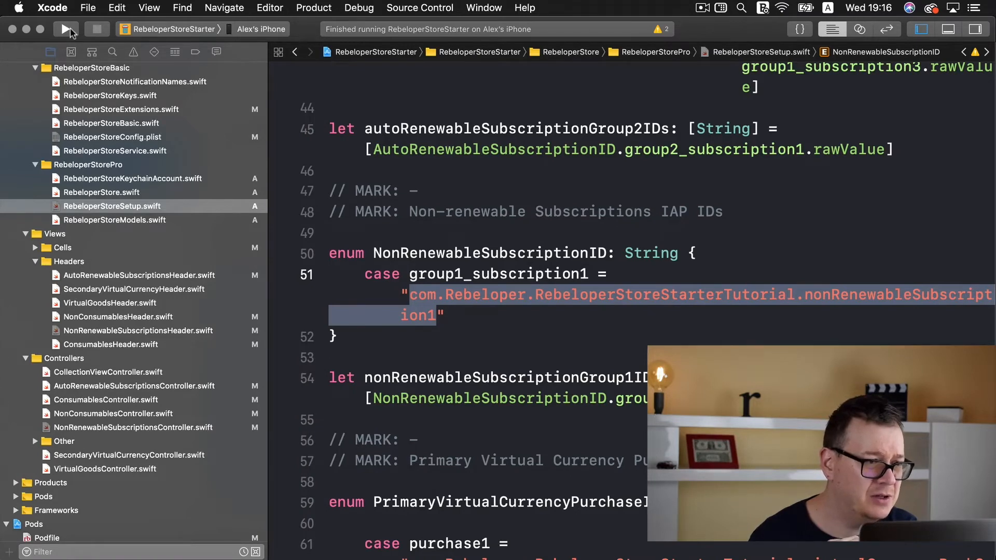
Build and run the app on the iPhone, showing Drink Coffee at 4,99 RON.
click(67, 29)
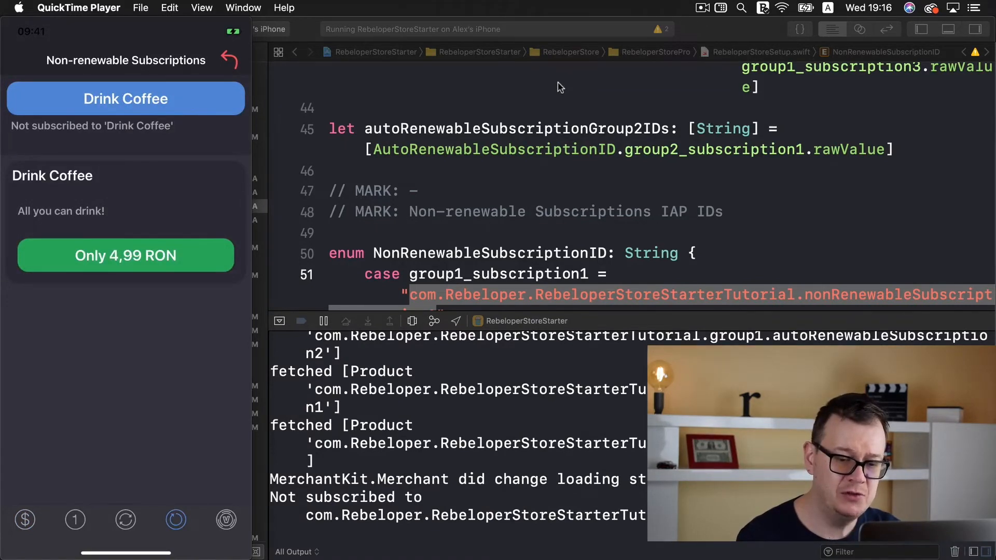
Buy the Drink Coffee subscription for 4,99 RON via the sandbox dialog and confirm success.
click(125, 255)
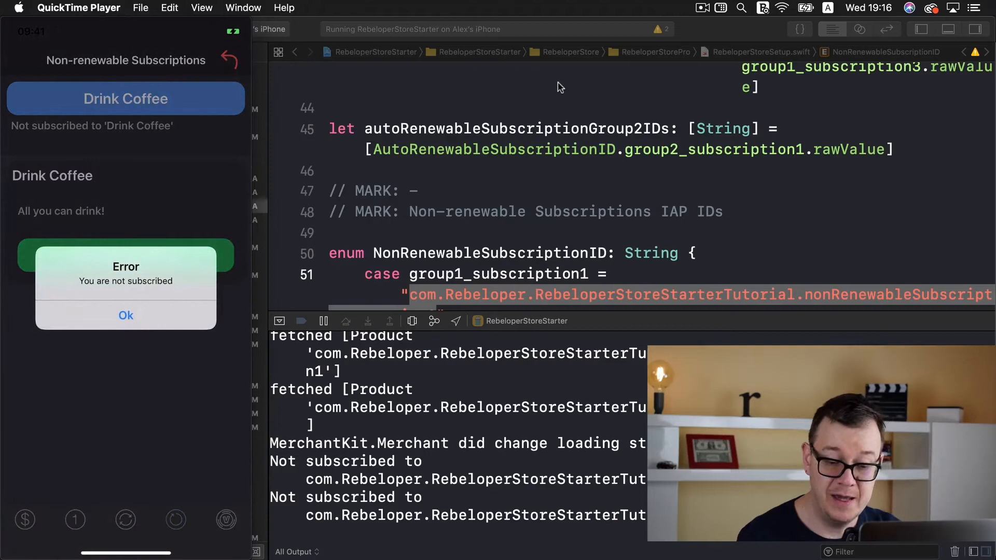
click(125, 315)
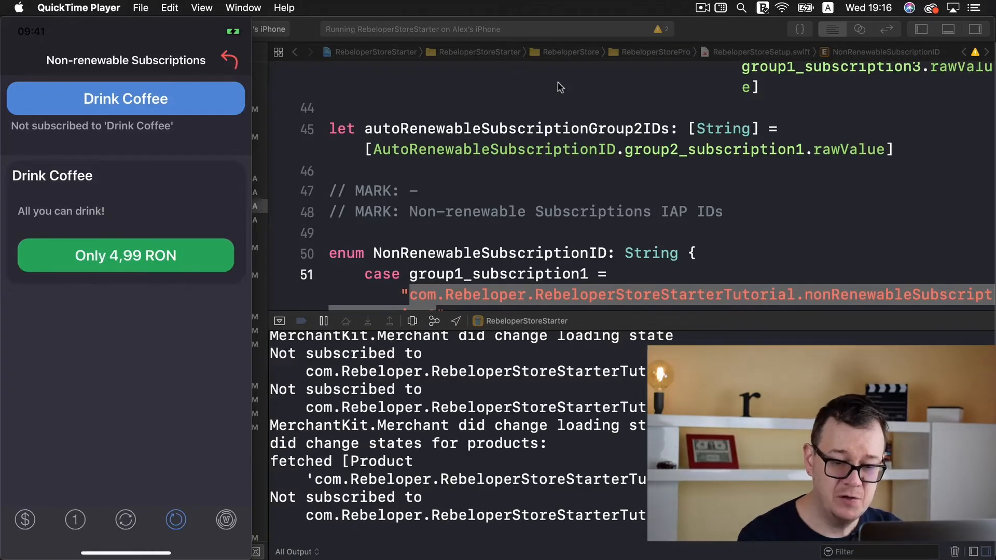
click(125, 255)
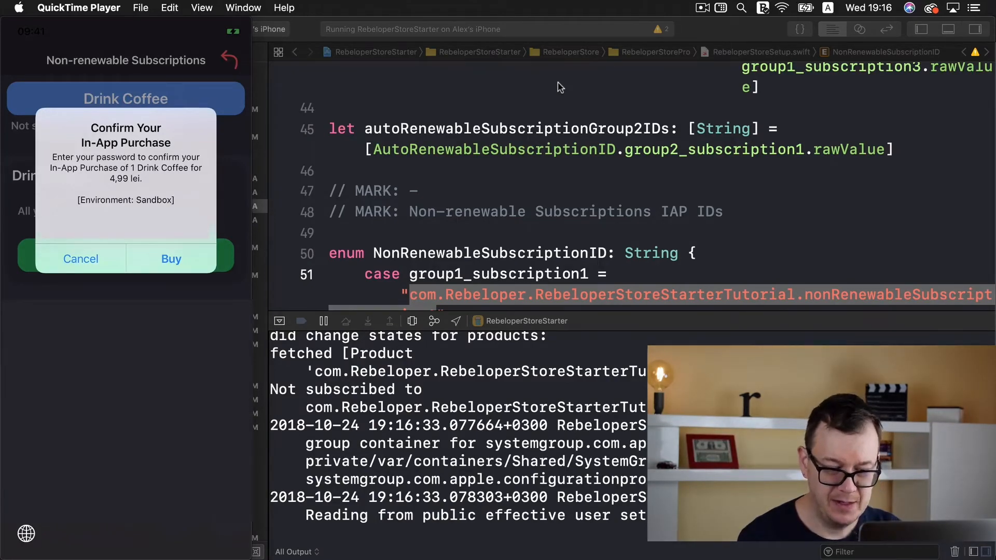
click(171, 258)
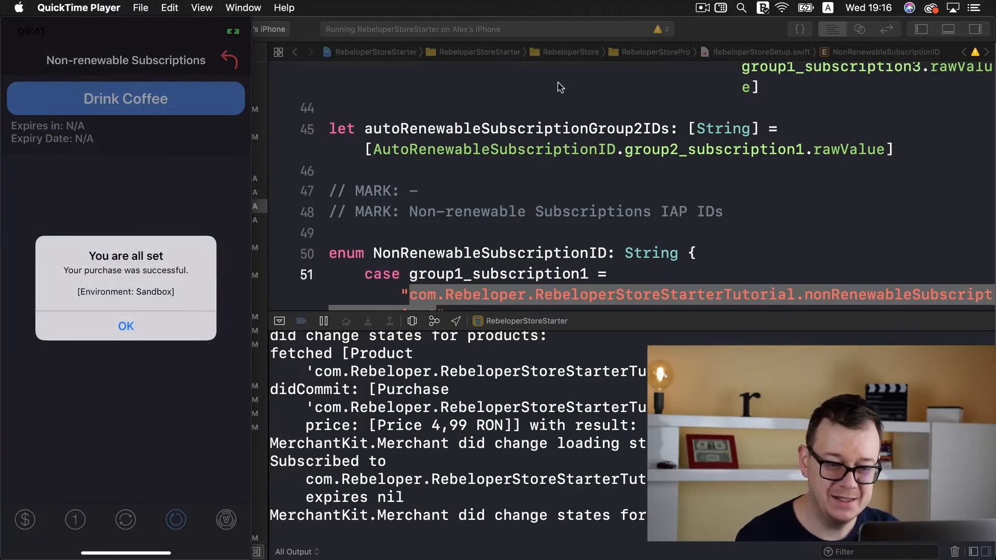
click(125, 325)
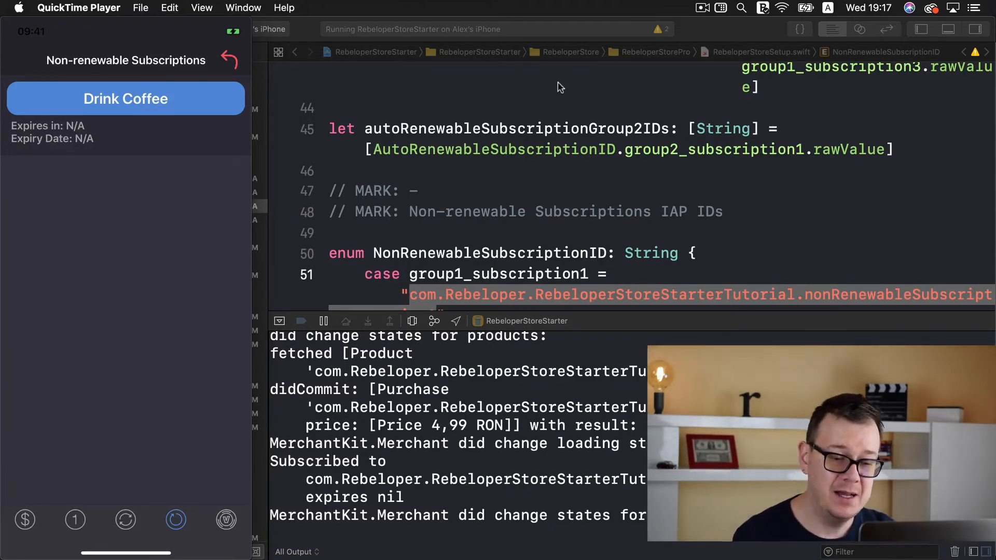
Check the Xcode console, then open Drink Coffee to show unlocked content with expiry N/A.
click(125, 99)
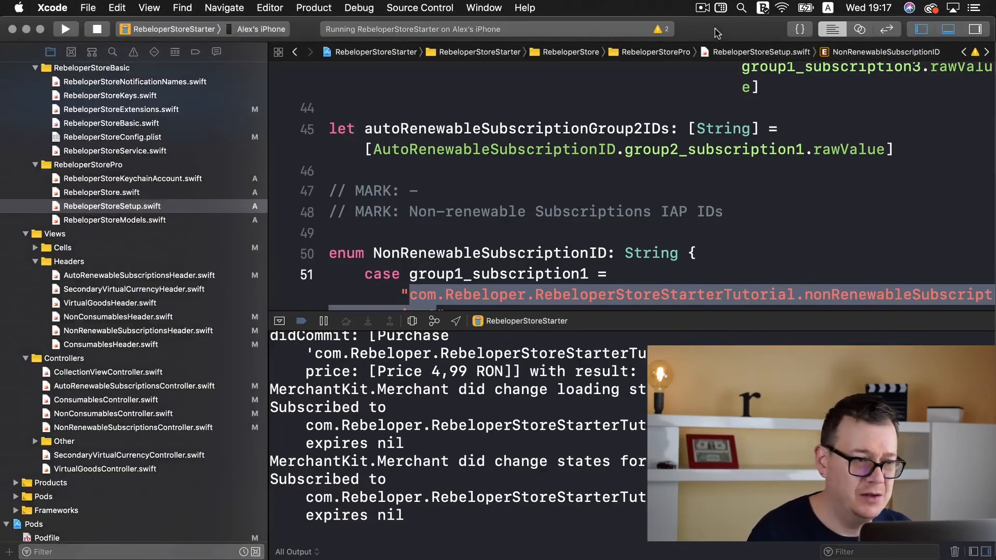
click(66, 28)
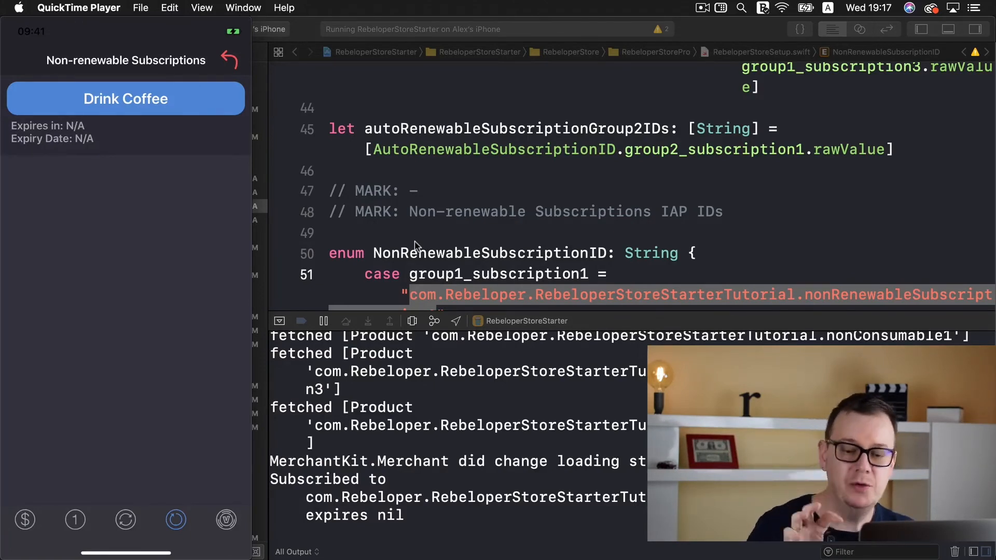
click(125, 98)
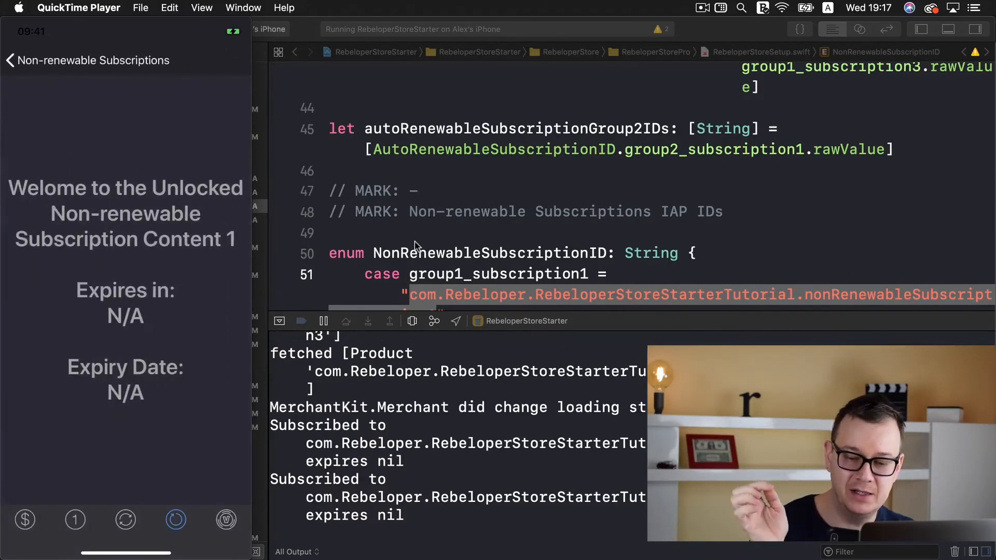